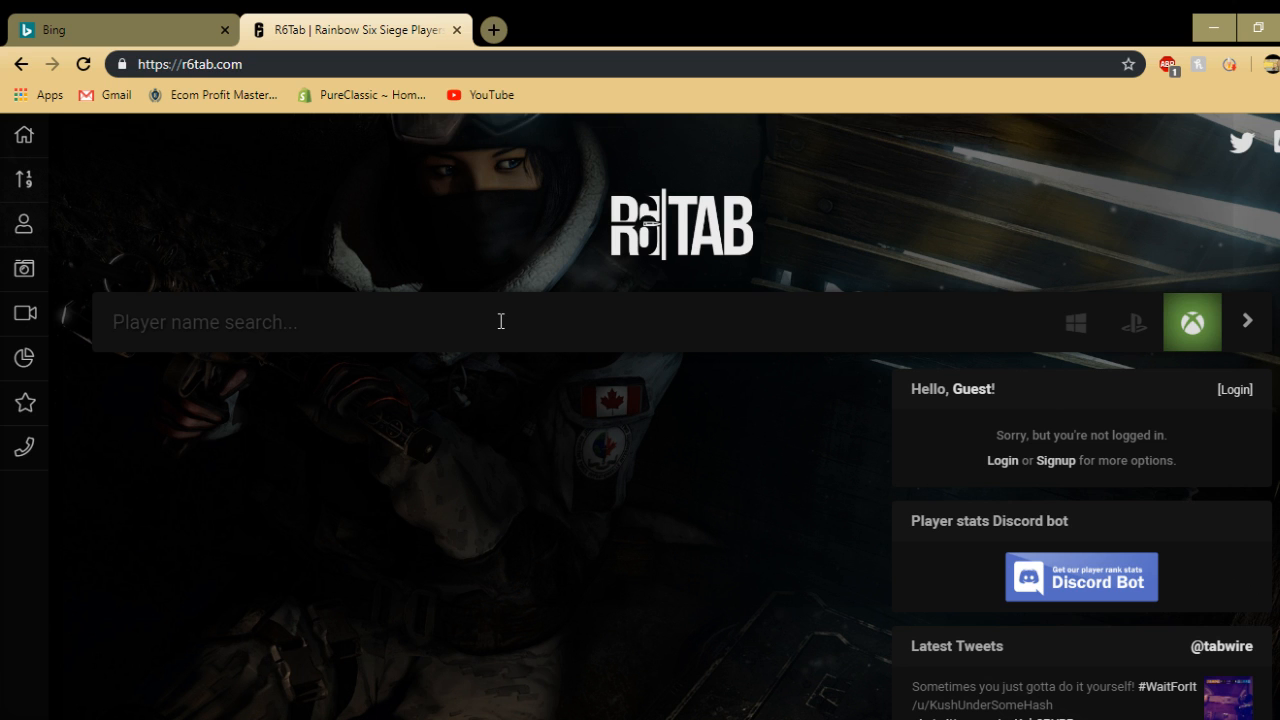
text(ebony garfield)
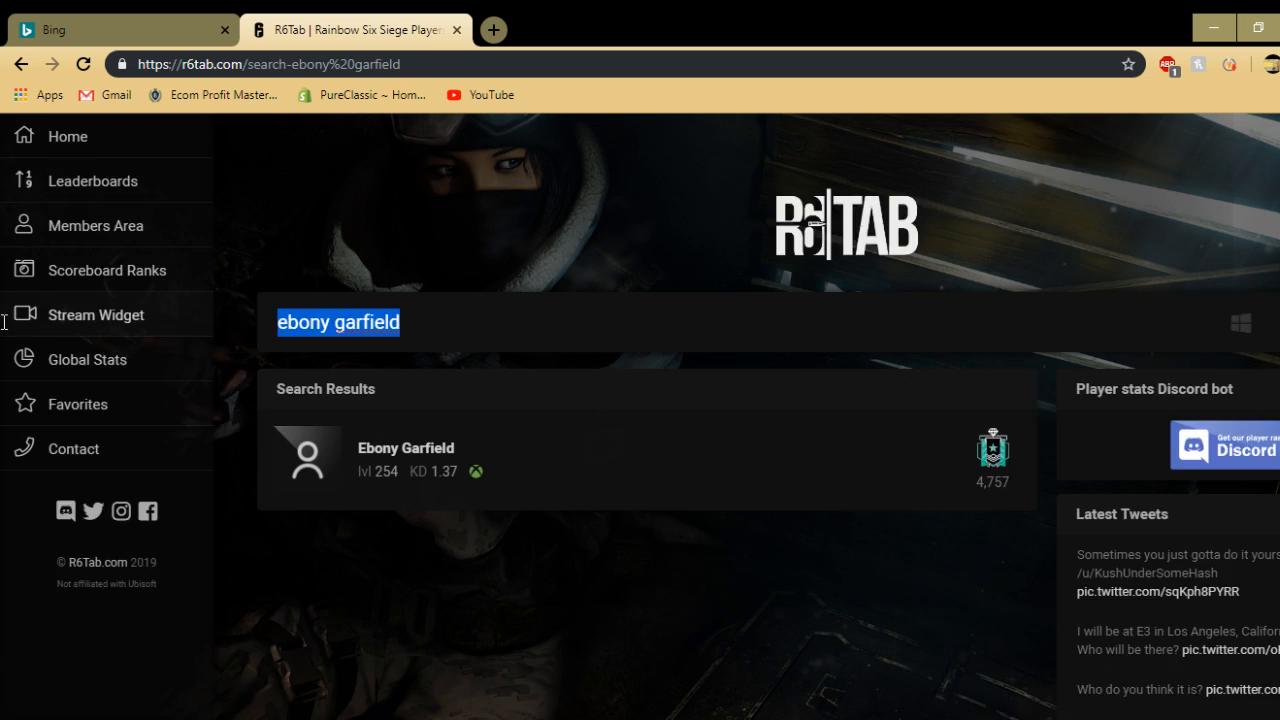
text(Eb)
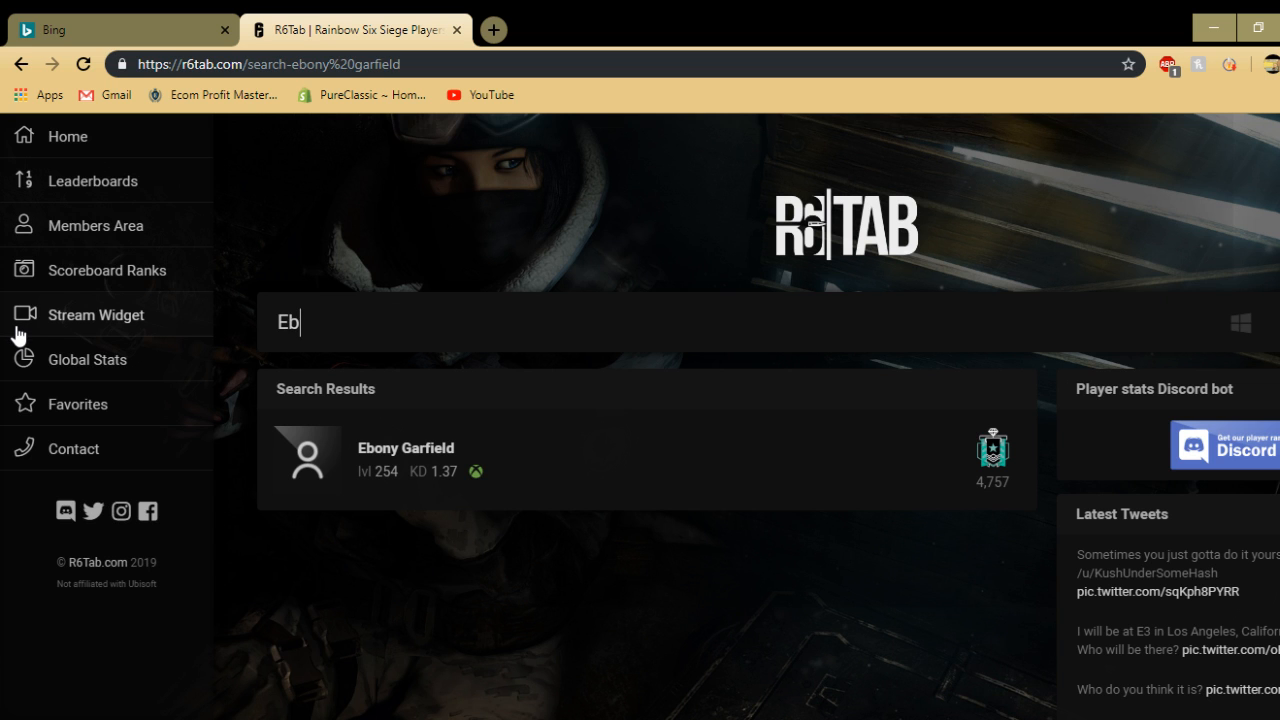
text(Ebony garfield)
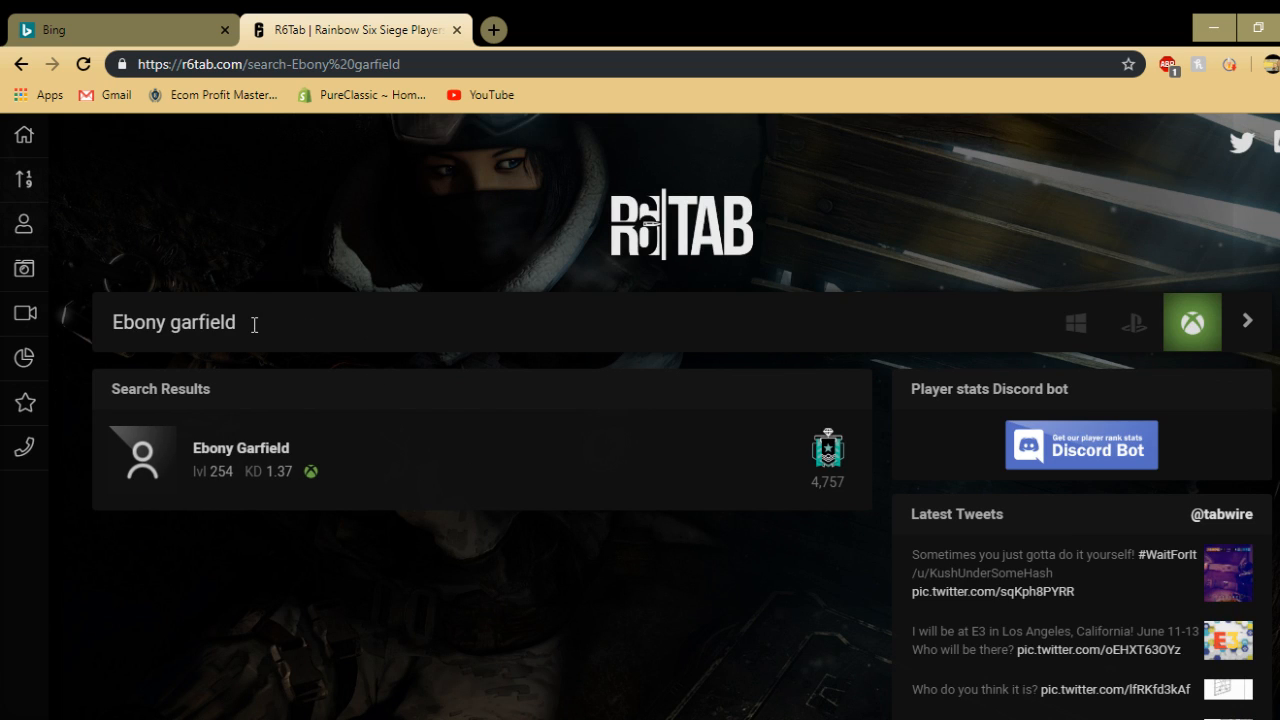
mouse_move(405, 439)
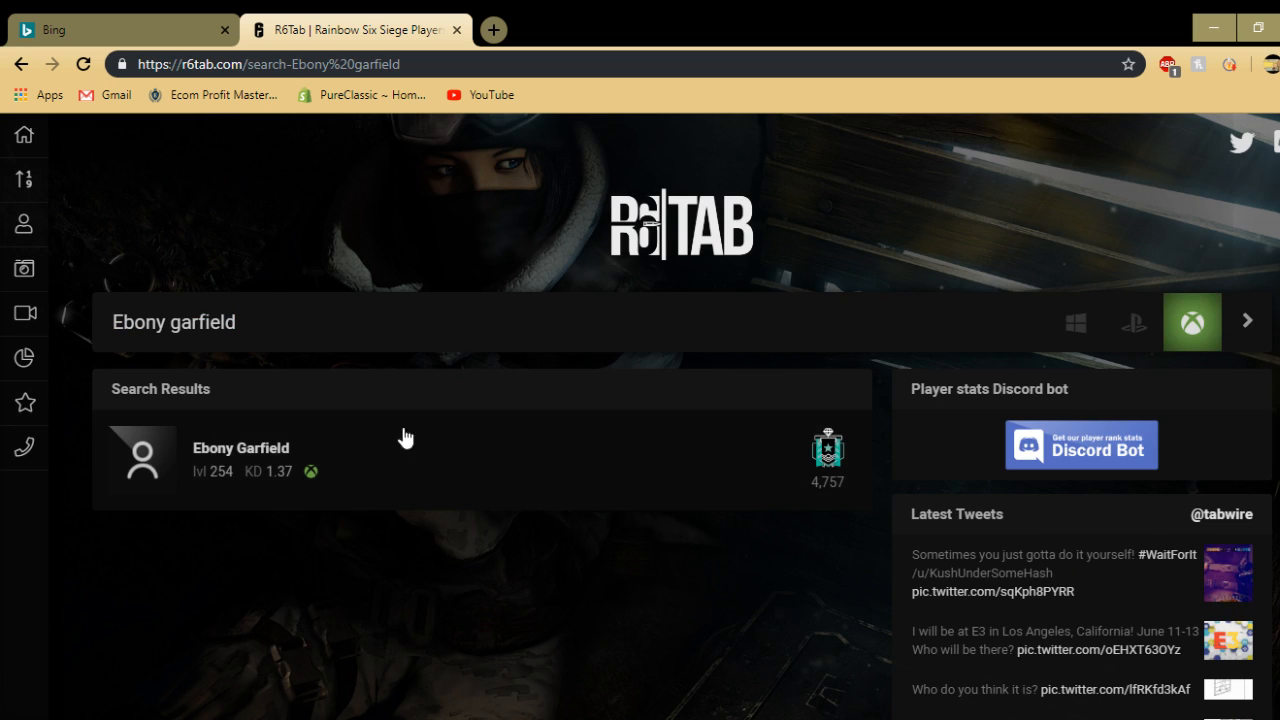
click(240, 458)
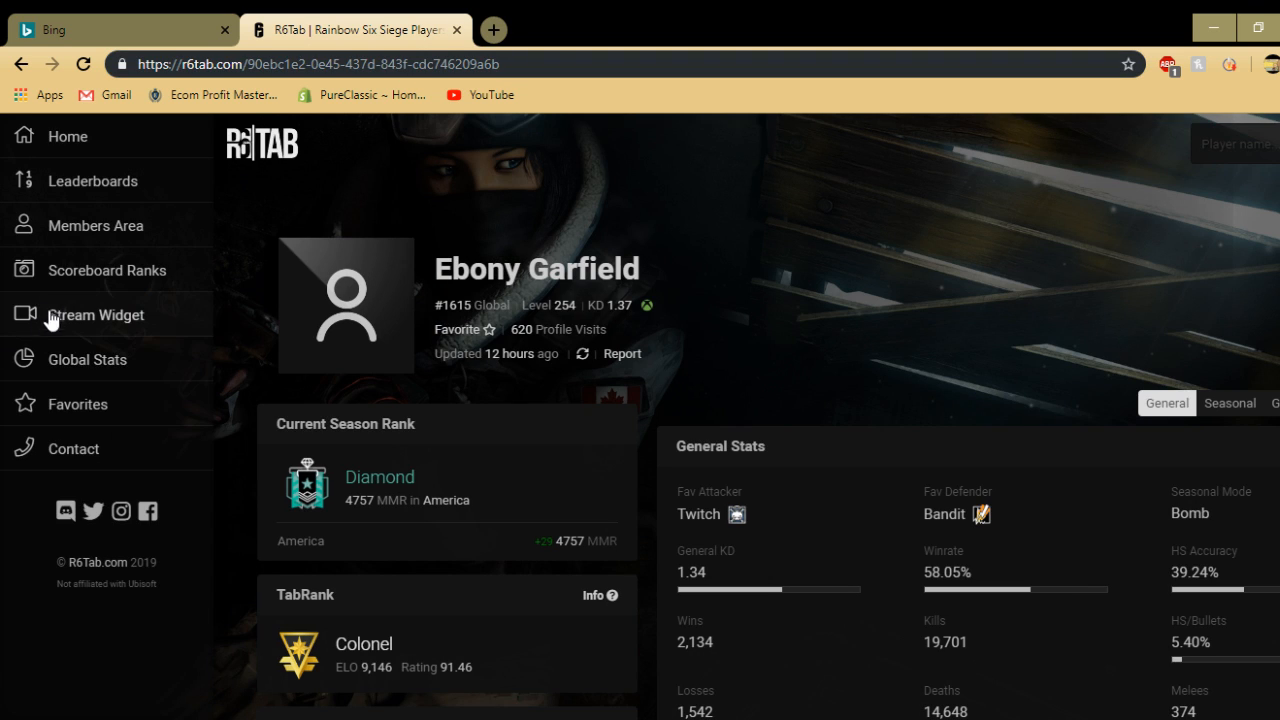
click(96, 314)
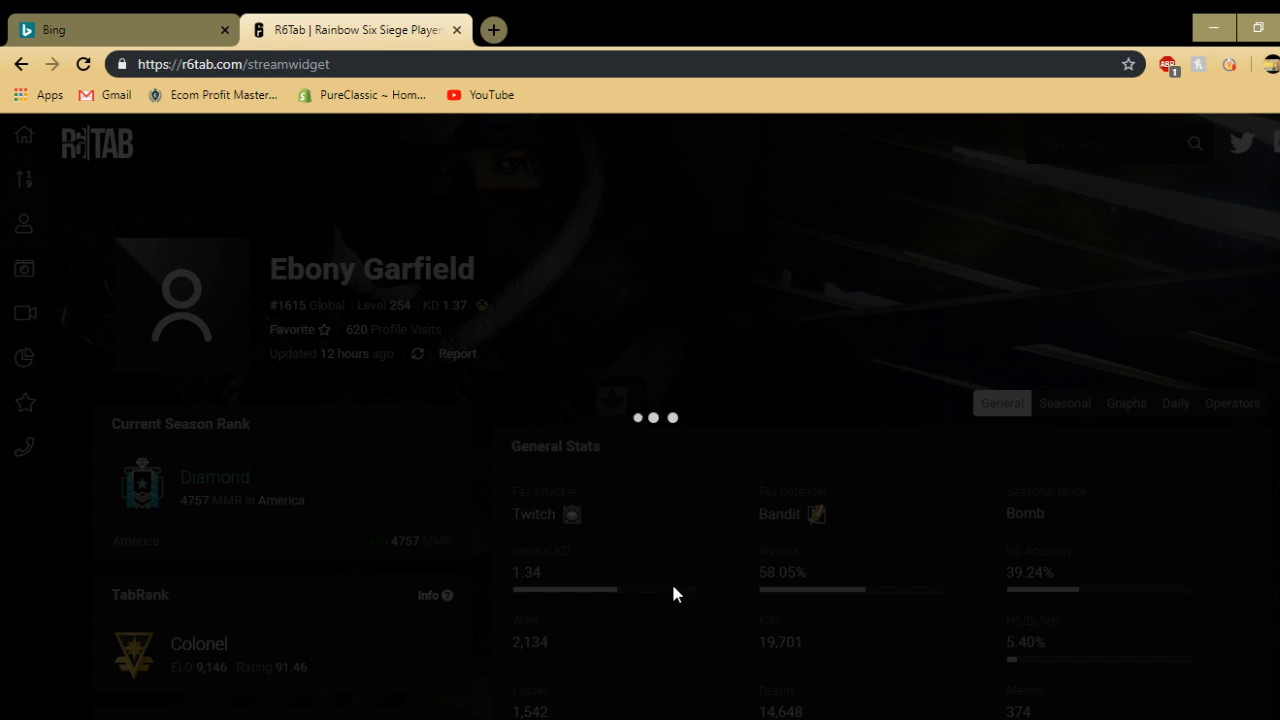
mouse_move(526, 336)
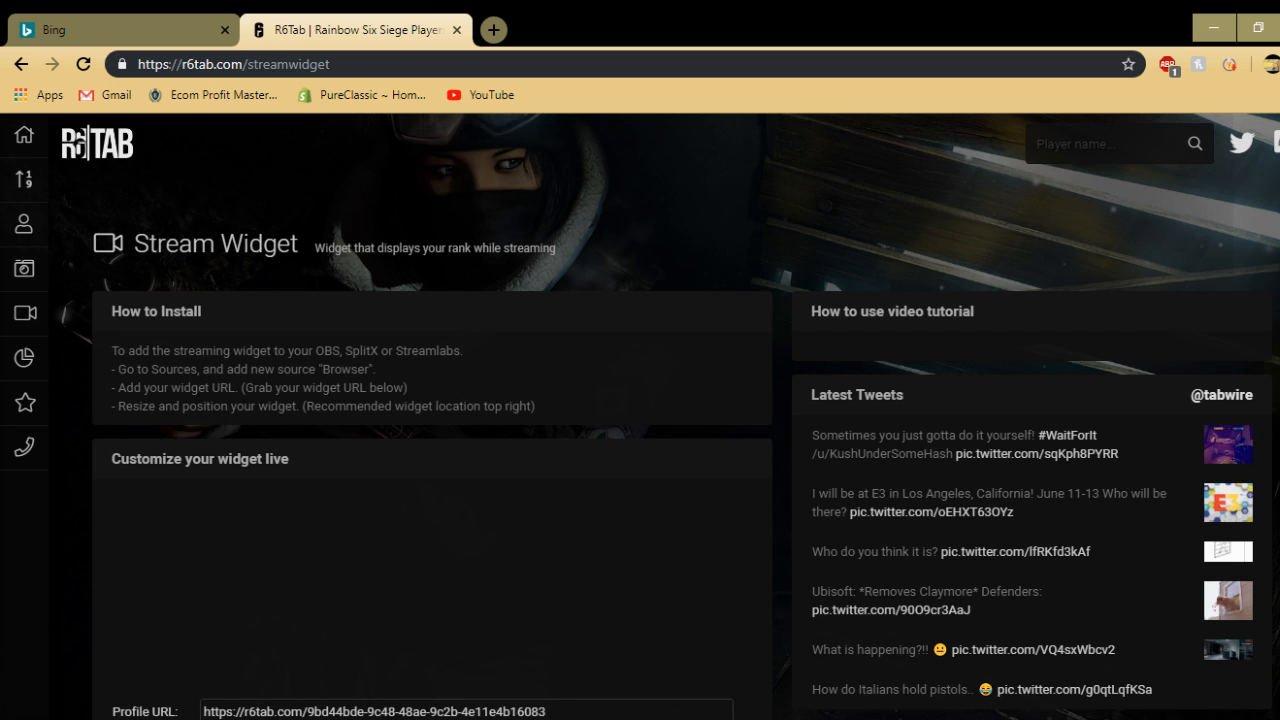
scroll(down, 3)
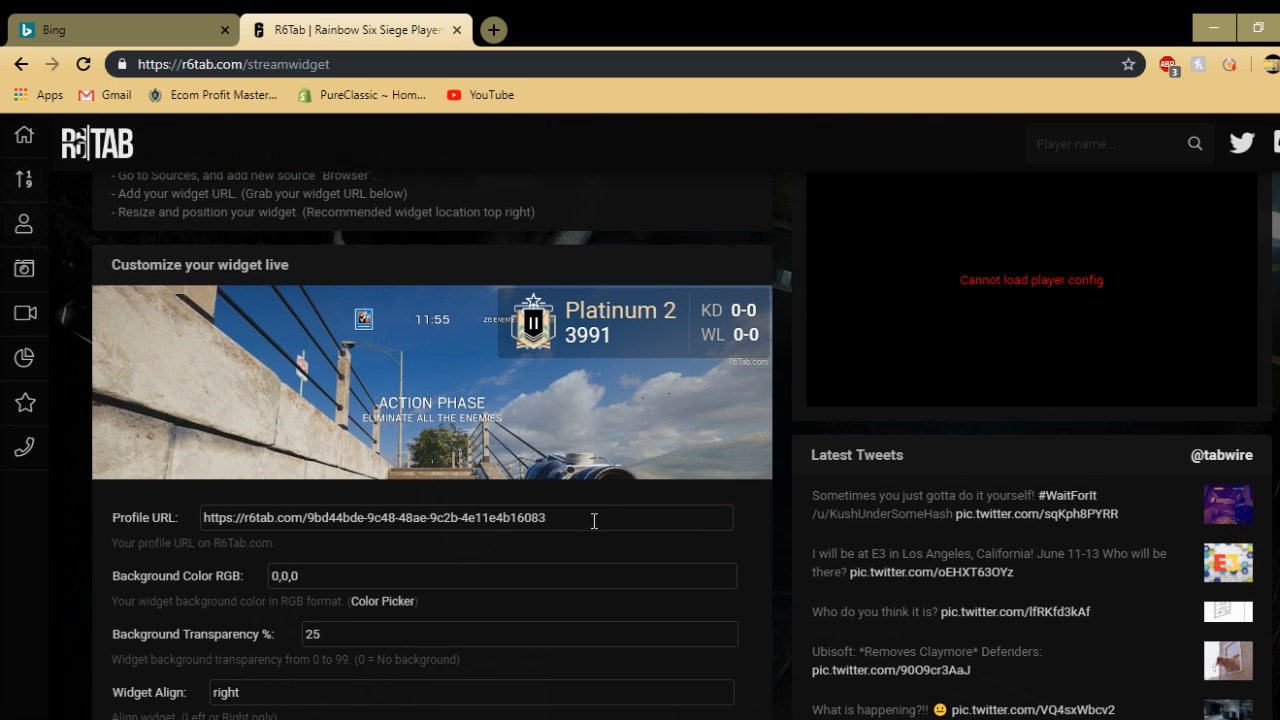
mouse_move(982, 253)
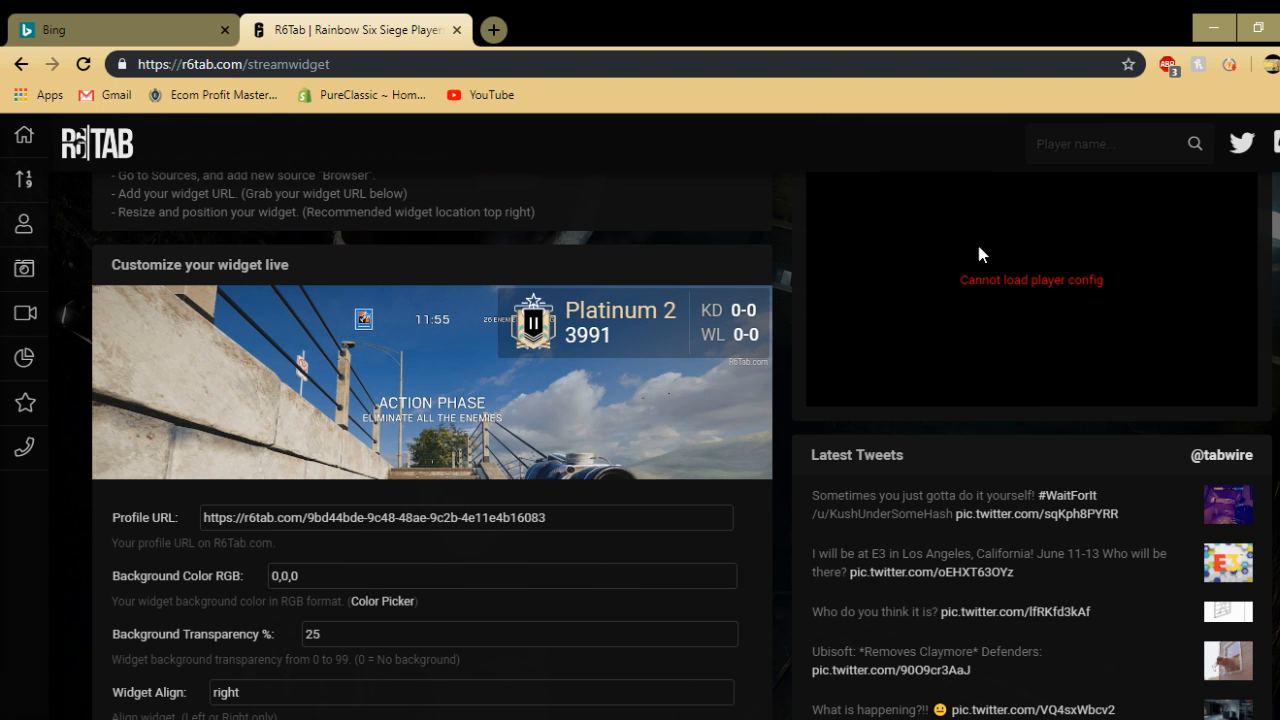
click(571, 517)
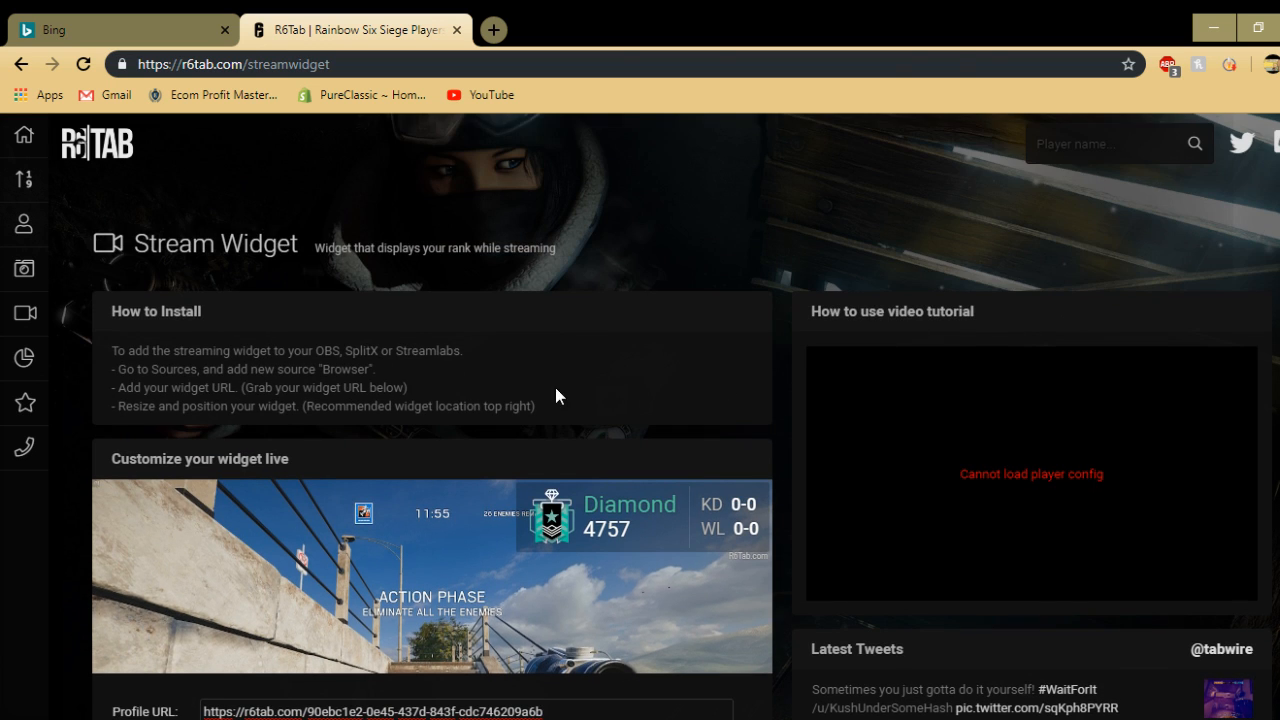
scroll(down, 3)
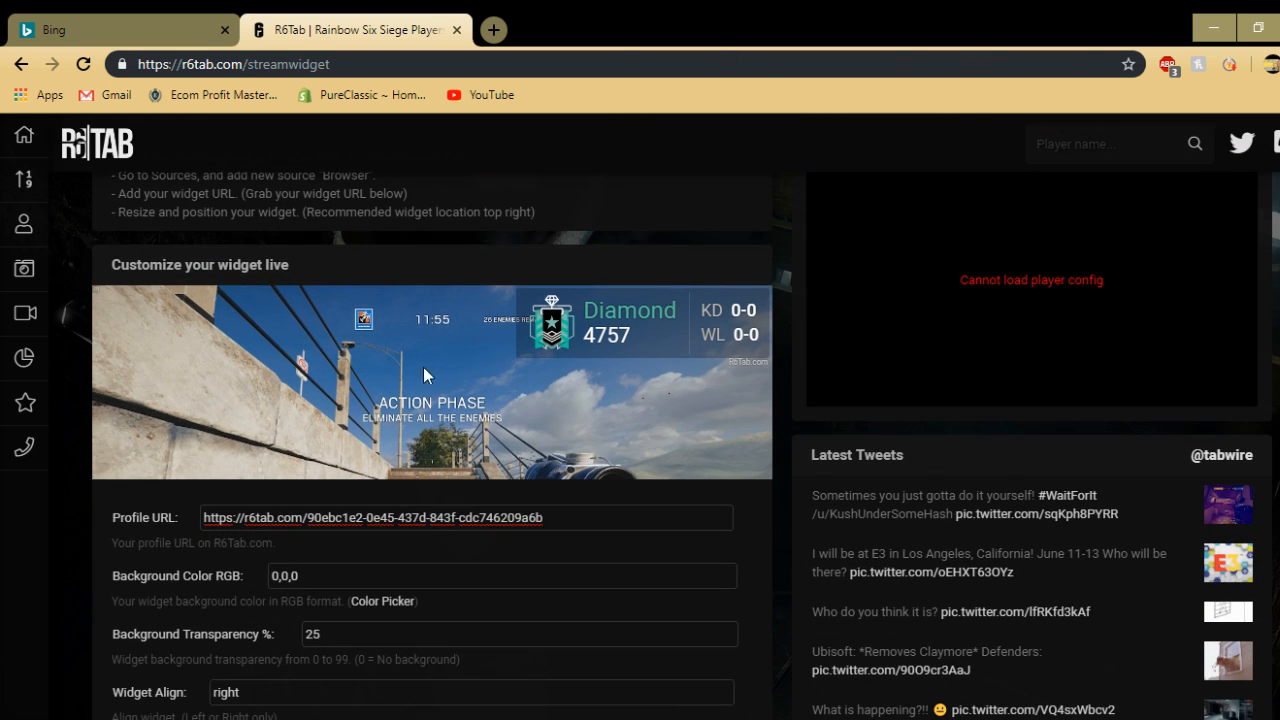
scroll(down, 3)
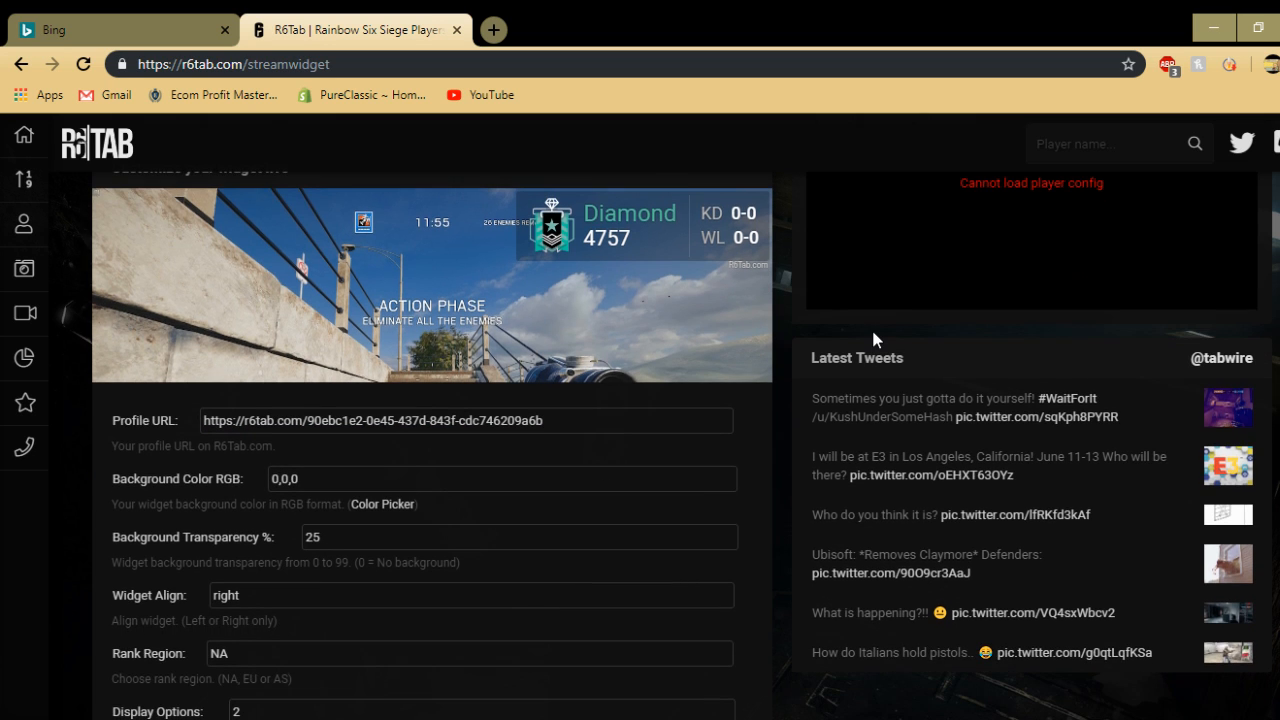
scroll(down, 3)
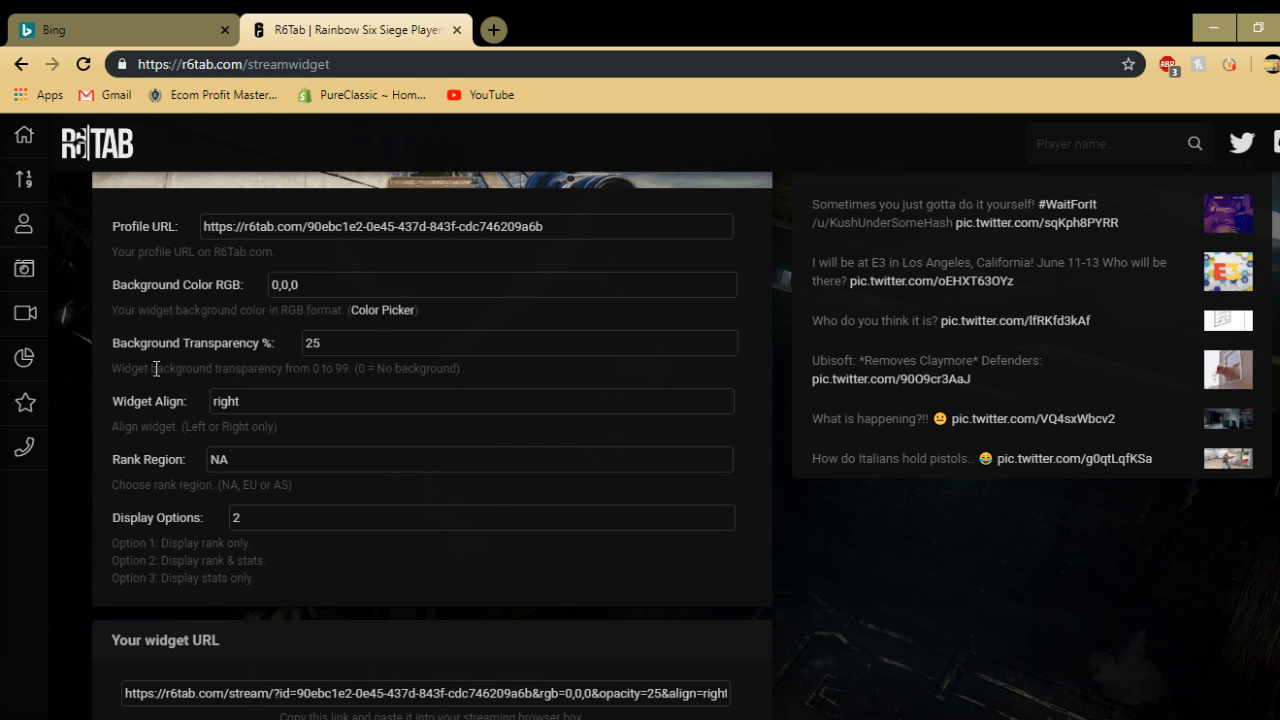
mouse_move(119, 443)
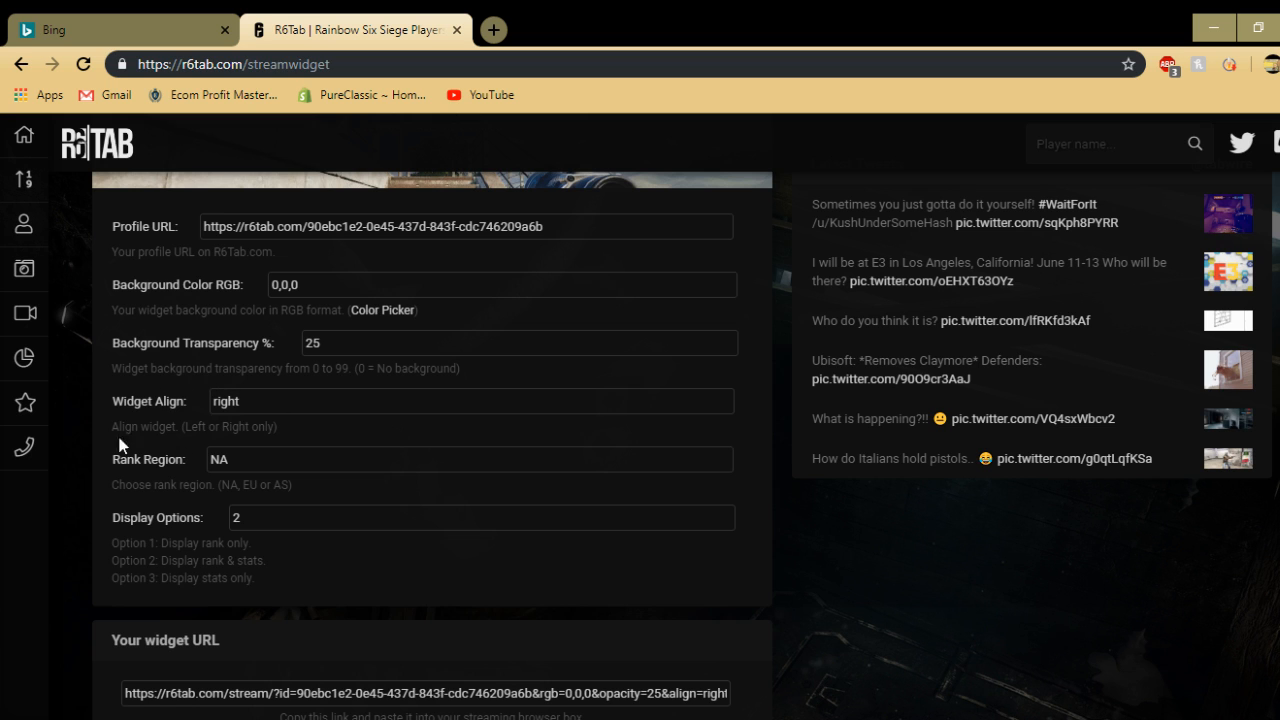
mouse_move(283, 579)
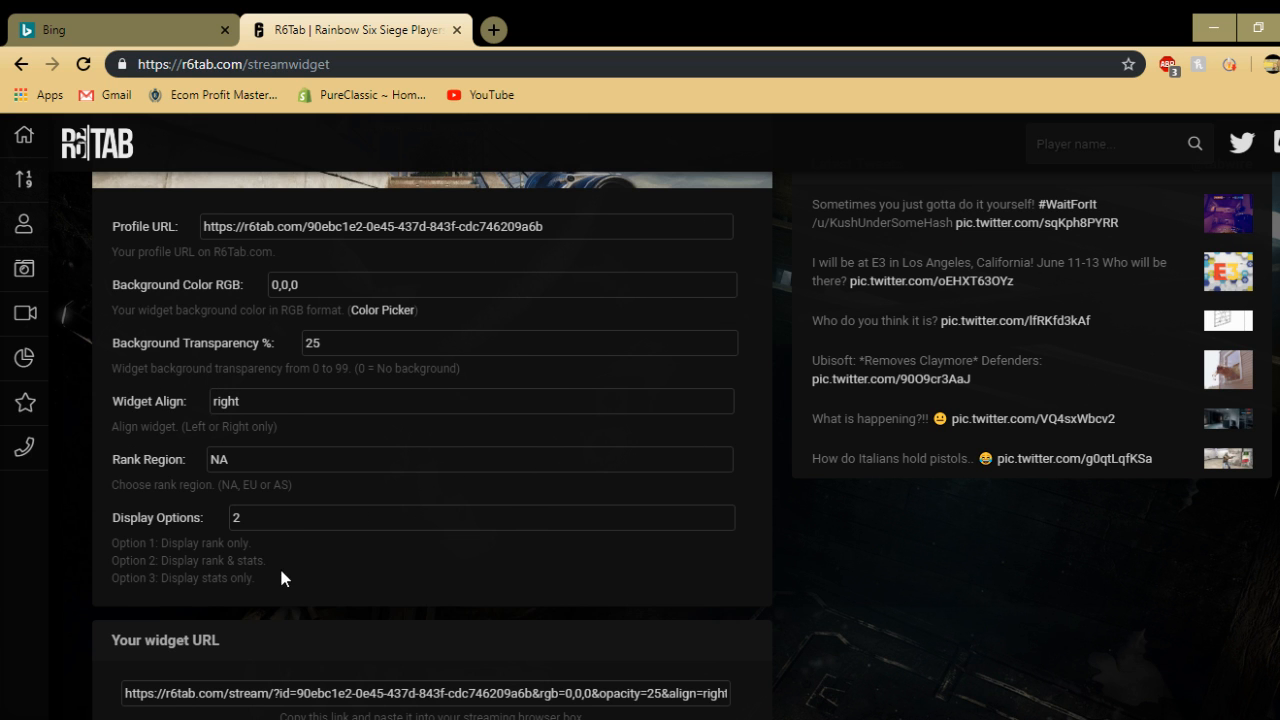
scroll(down, 3)
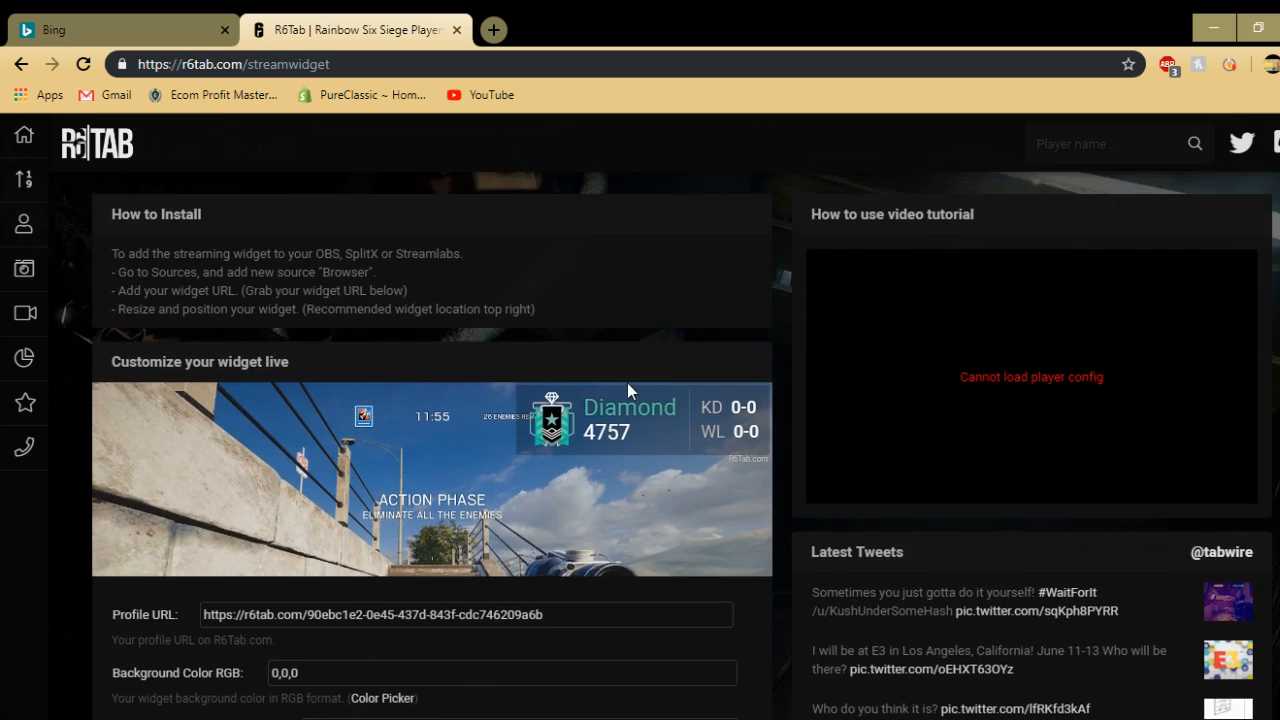
scroll(down, 3)
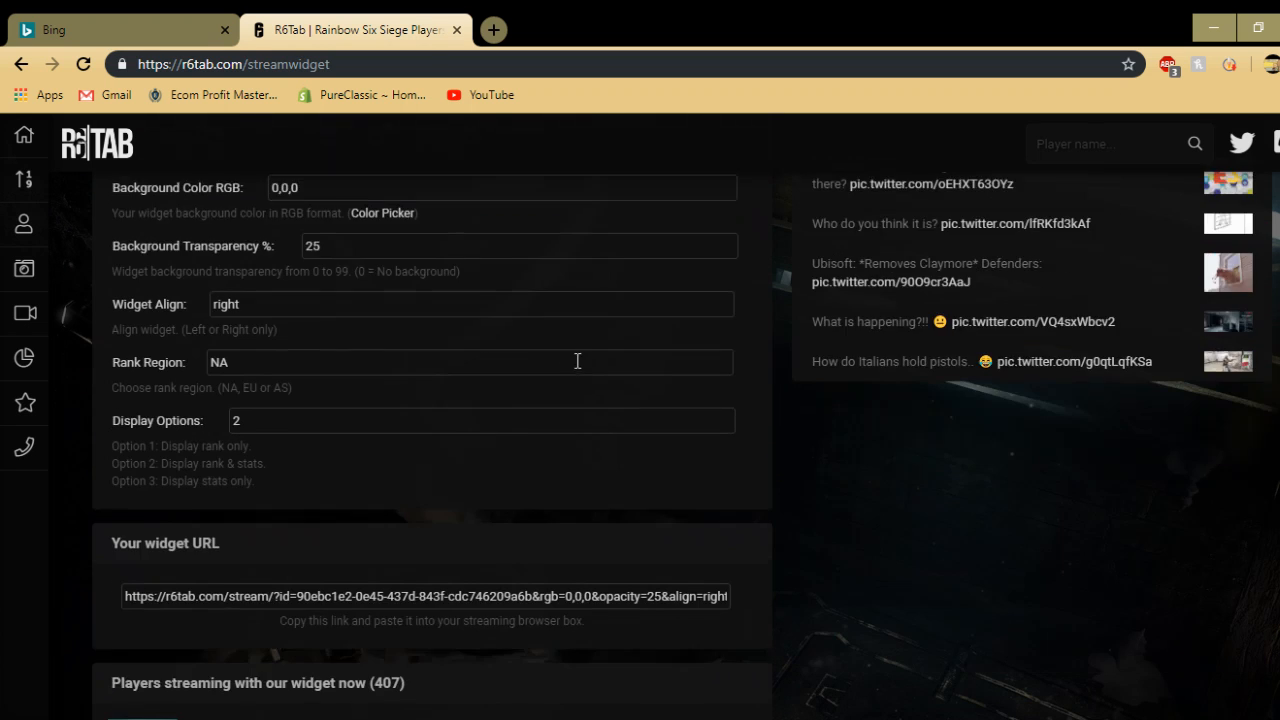
scroll(down, 3)
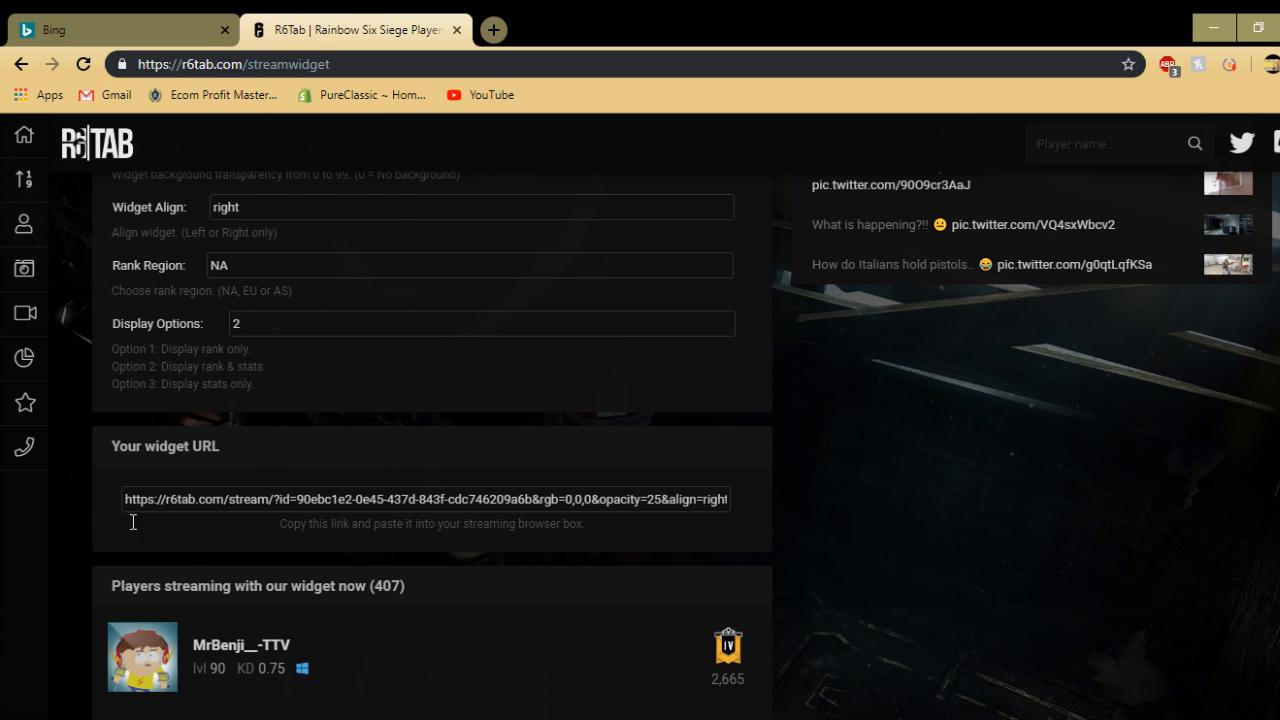
mouse_move(447, 524)
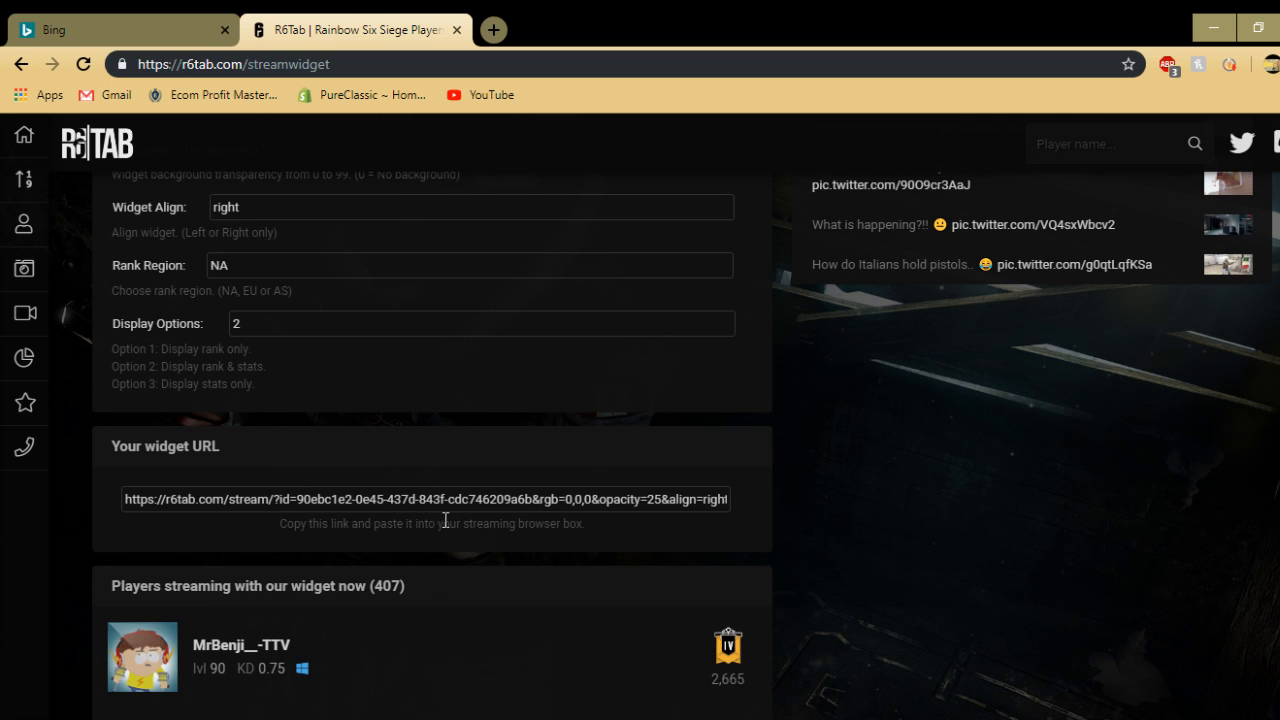
scroll(up, 3)
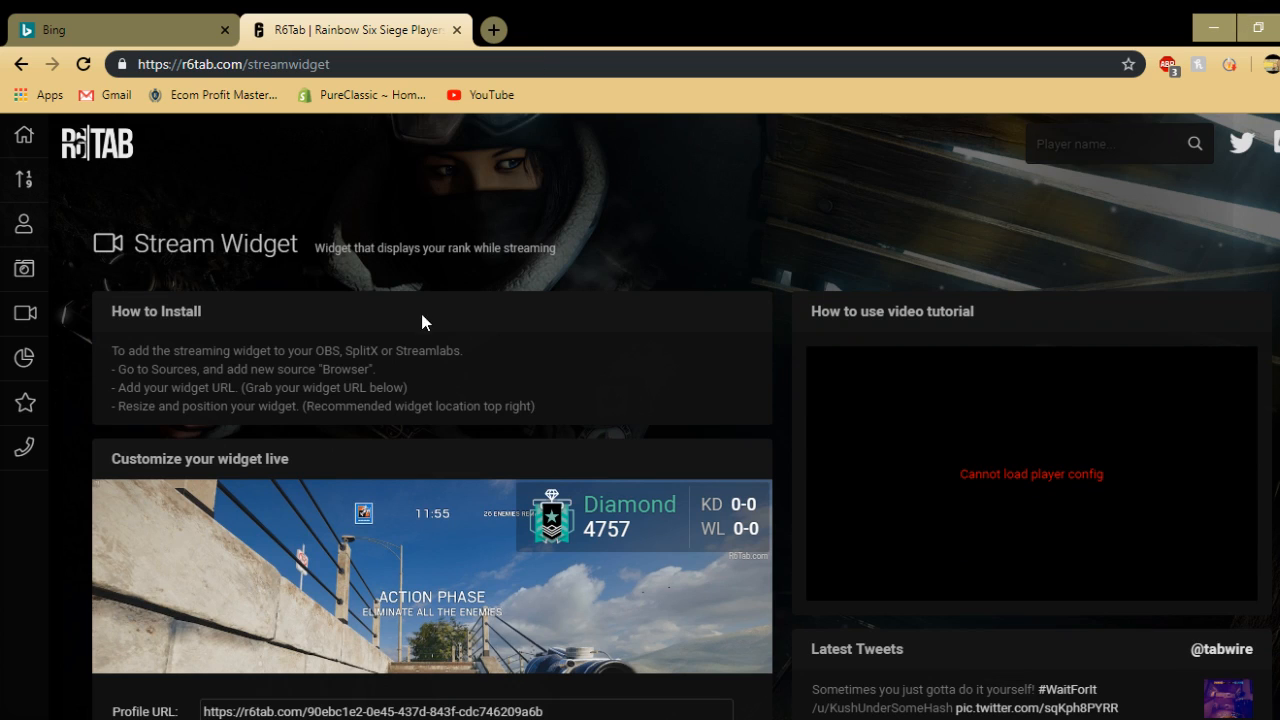
mouse_move(252, 25)
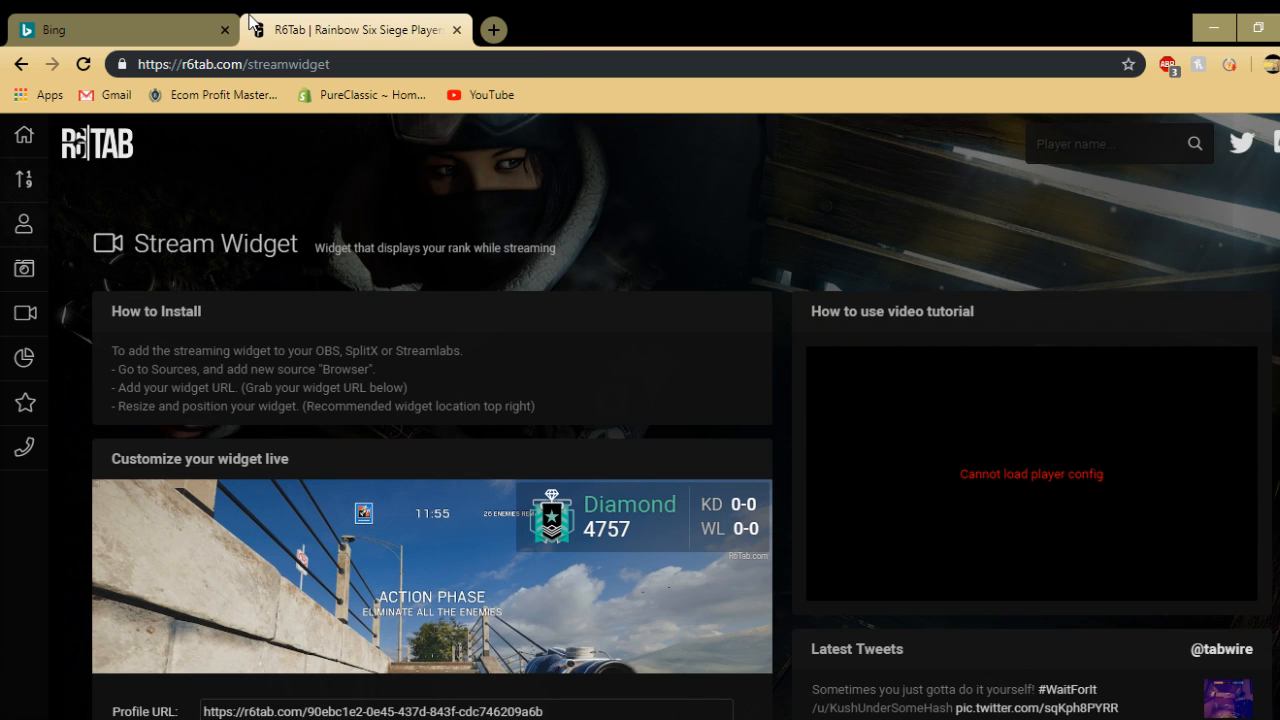
mouse_move(268, 20)
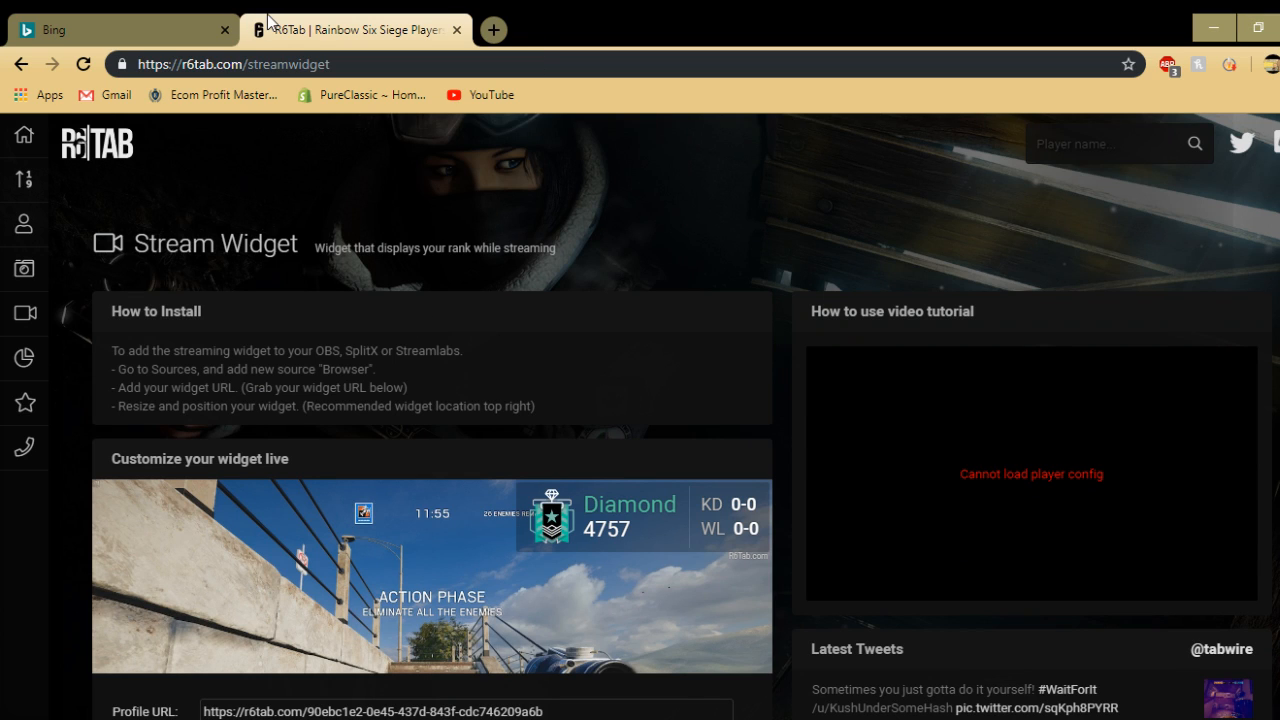